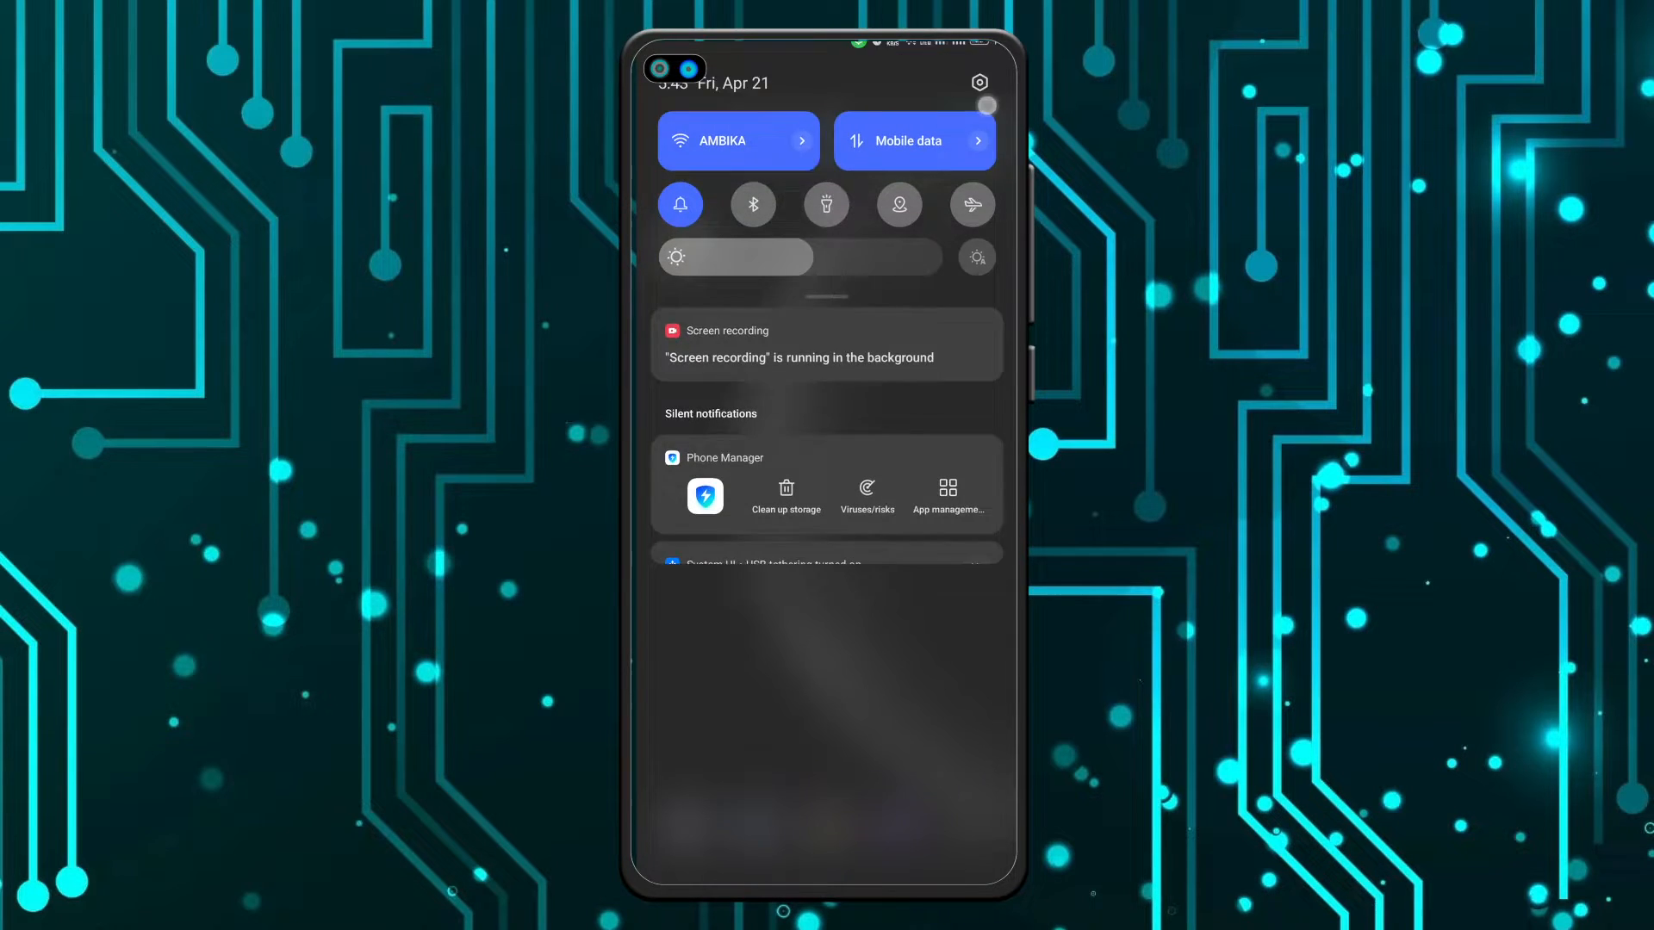
# Open the Settings app via the gear icon in the notification shade.
pyautogui.click(978, 83)
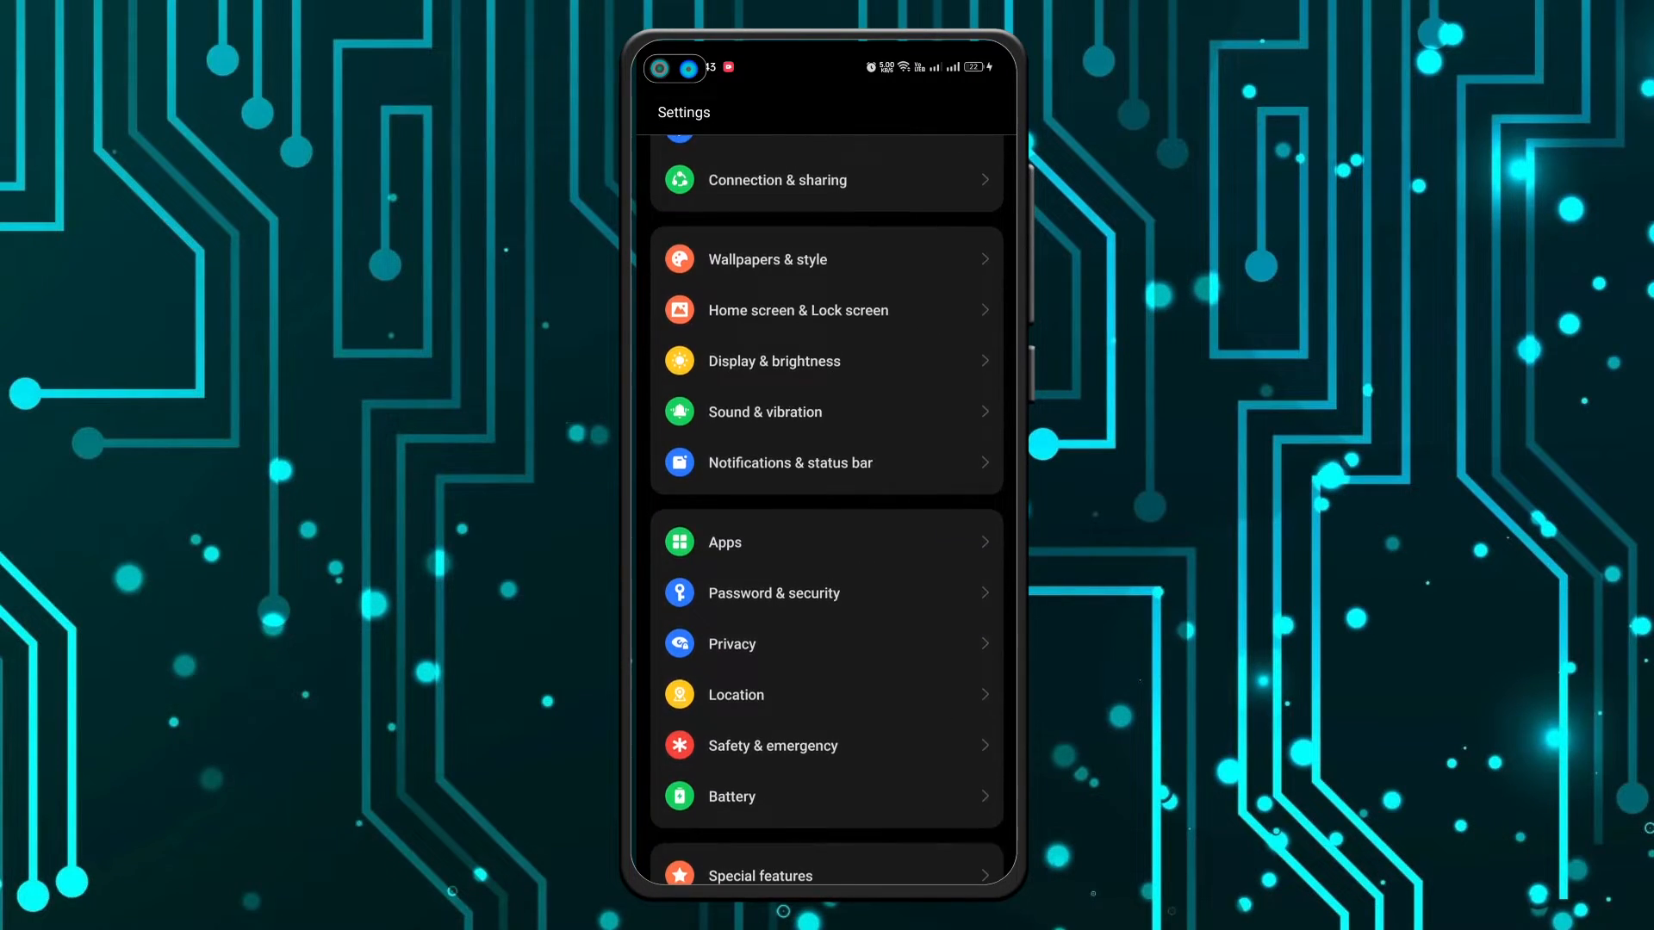
# Search Settings for 'user' and open the Users & accounts page.
pyautogui.scroll(-3)
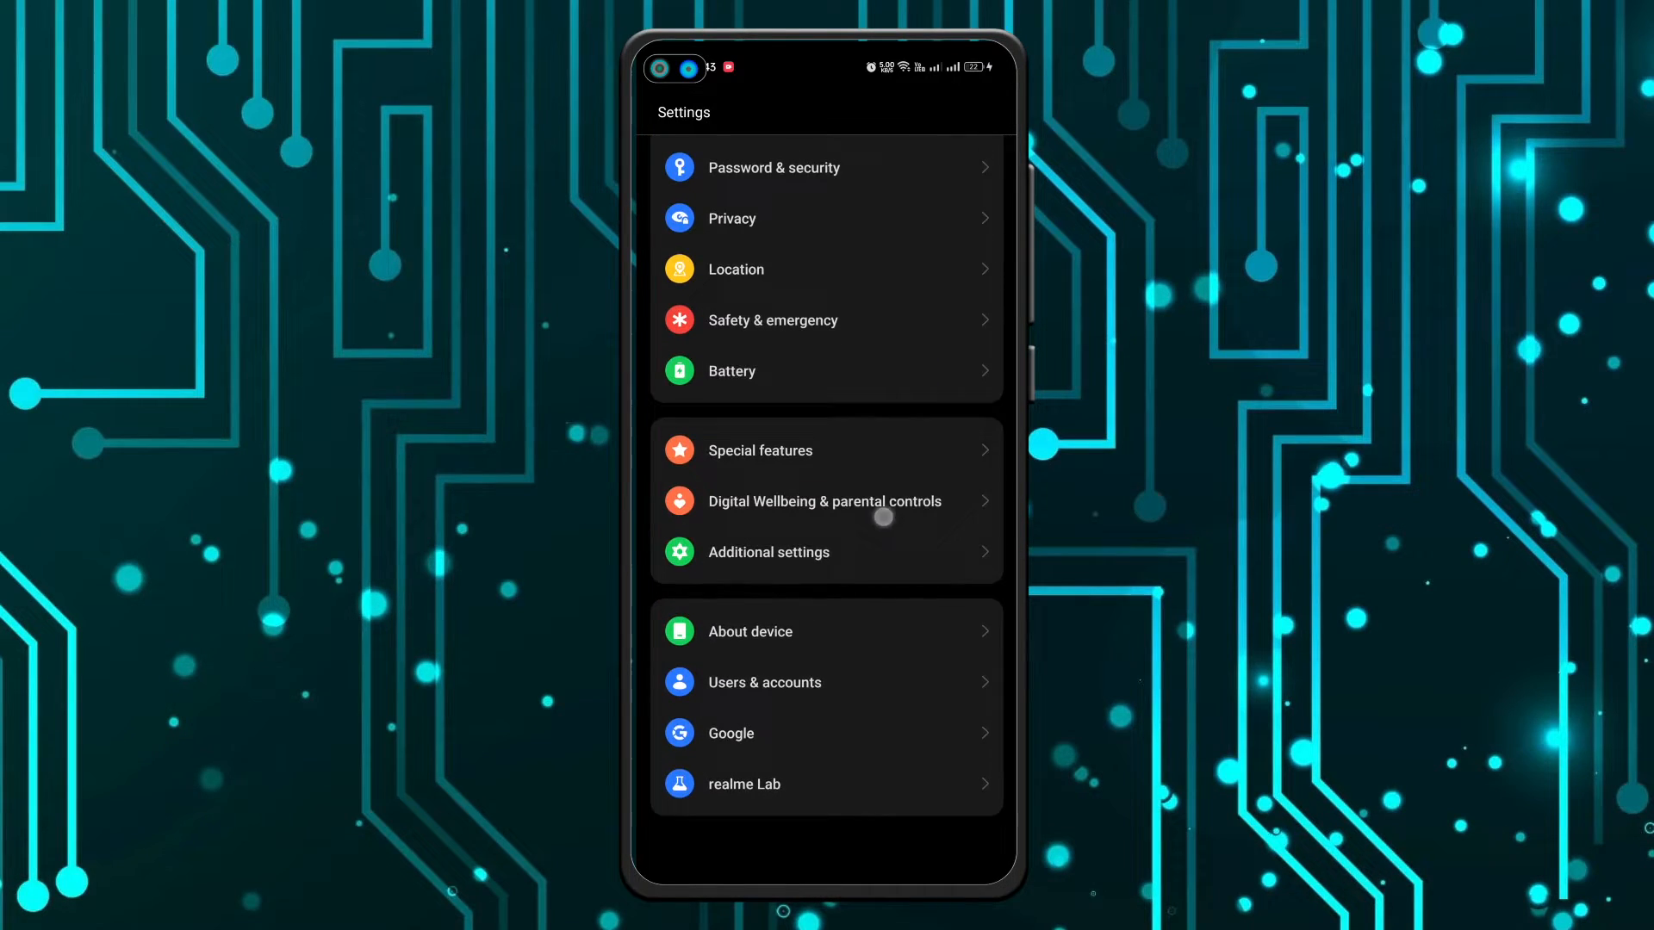
pyautogui.scroll(-3)
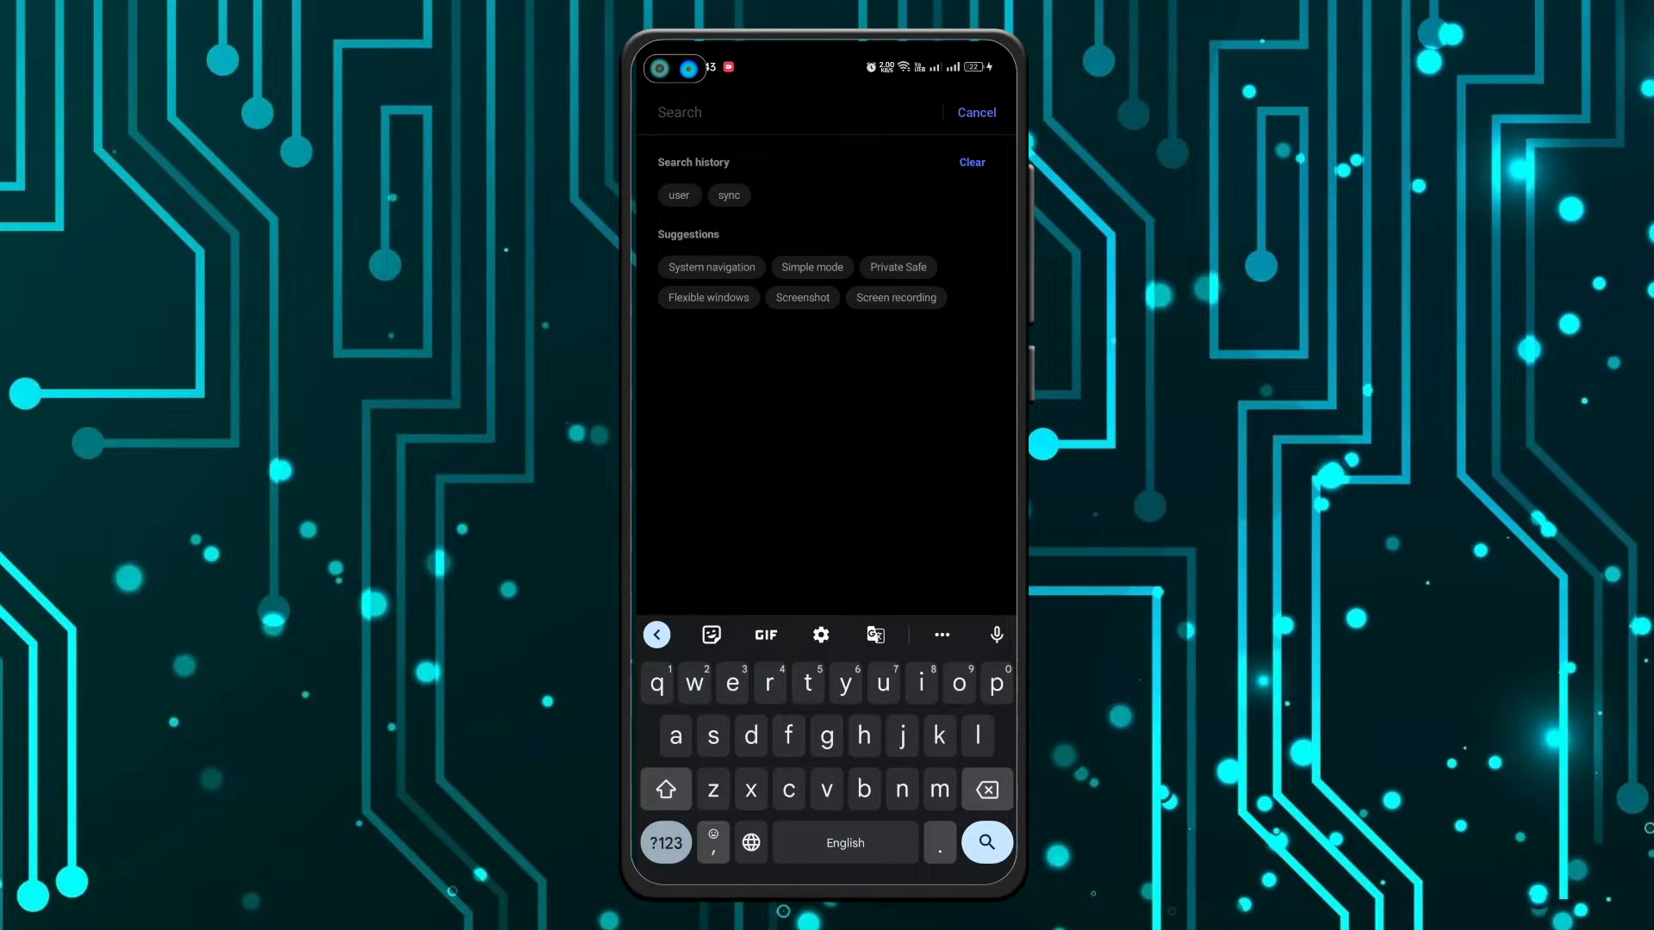
pyautogui.click(678, 195)
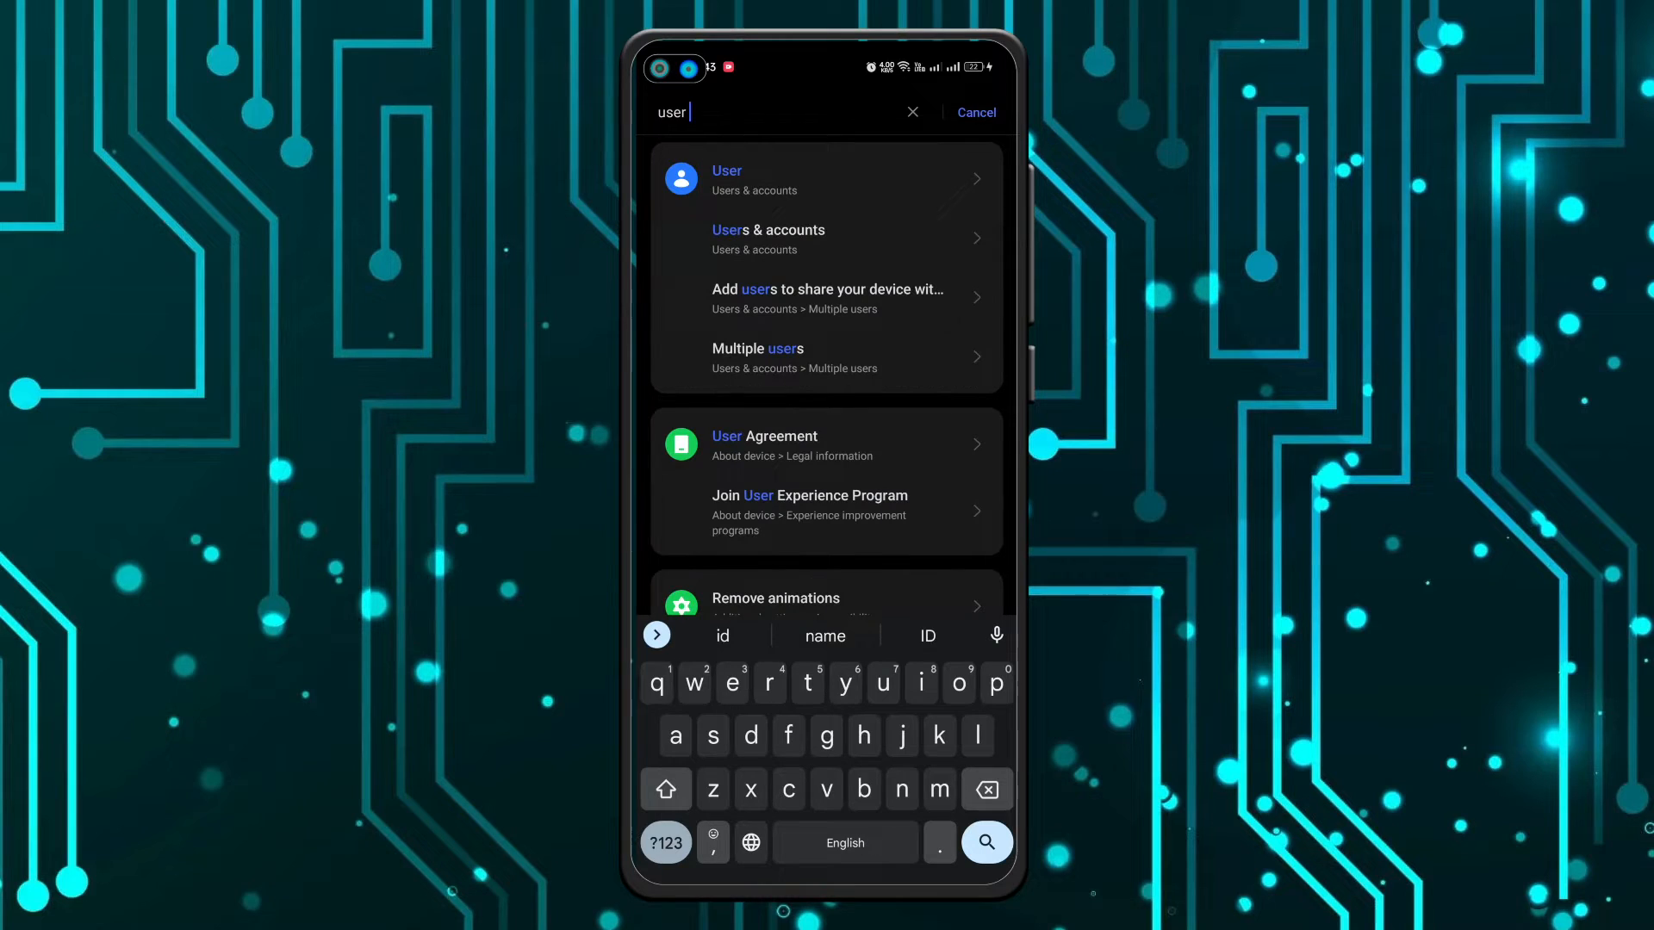
pyautogui.click(767, 239)
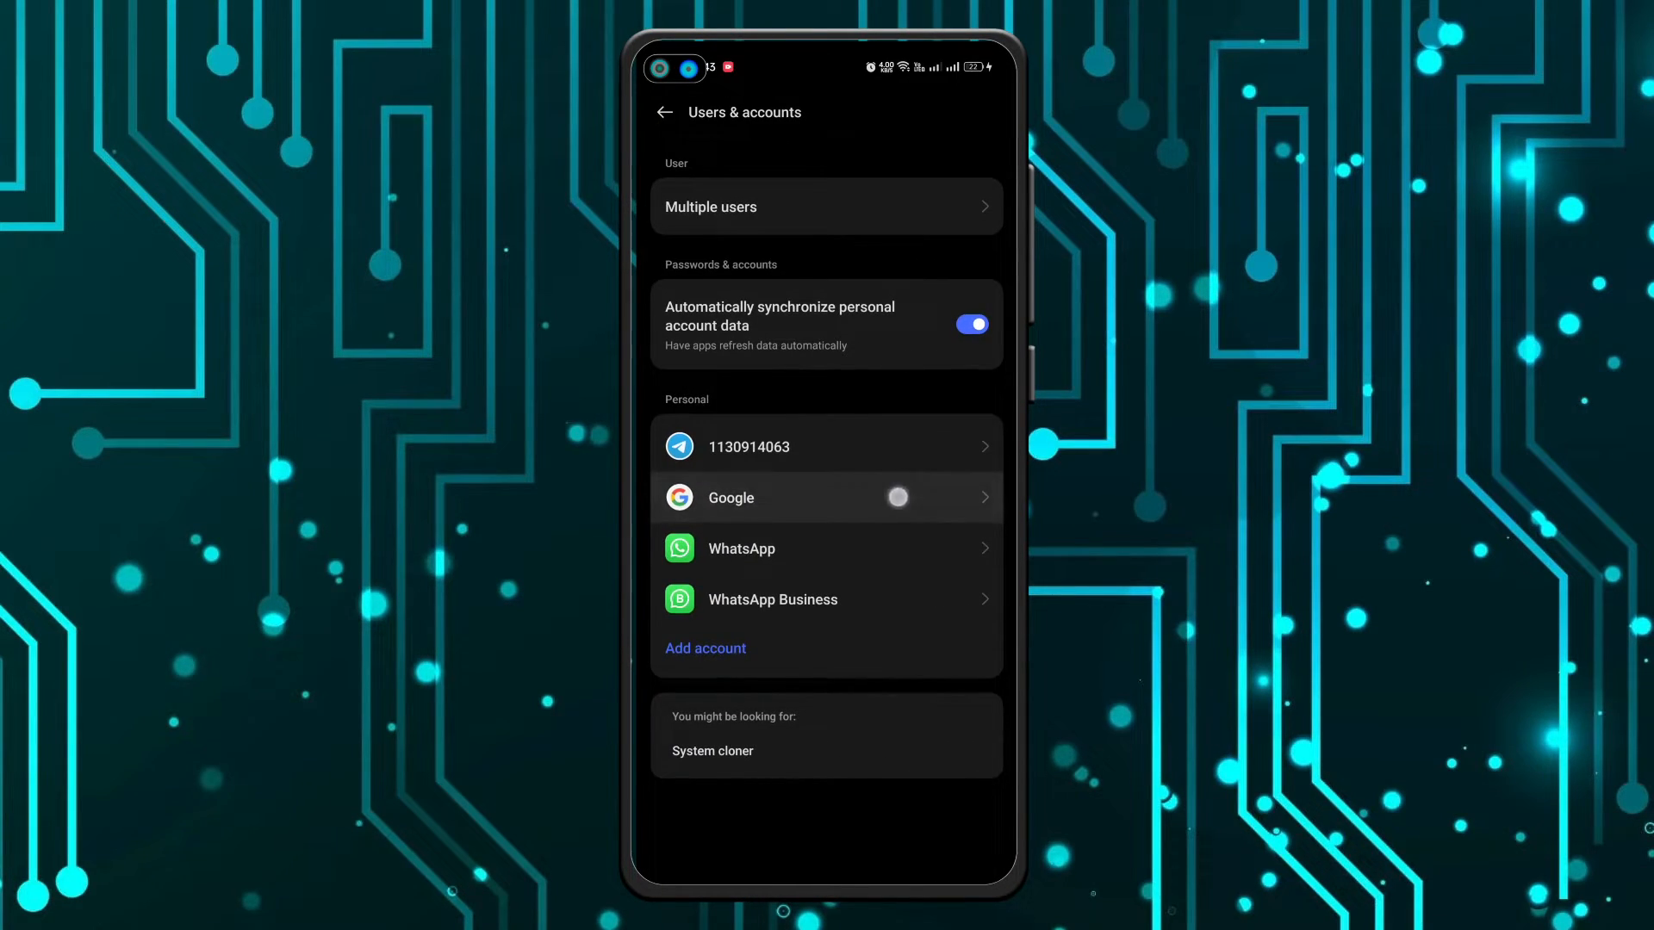
# Open the Google account, switch off Contacts sync, and go back to the Google page.
pyautogui.click(826, 497)
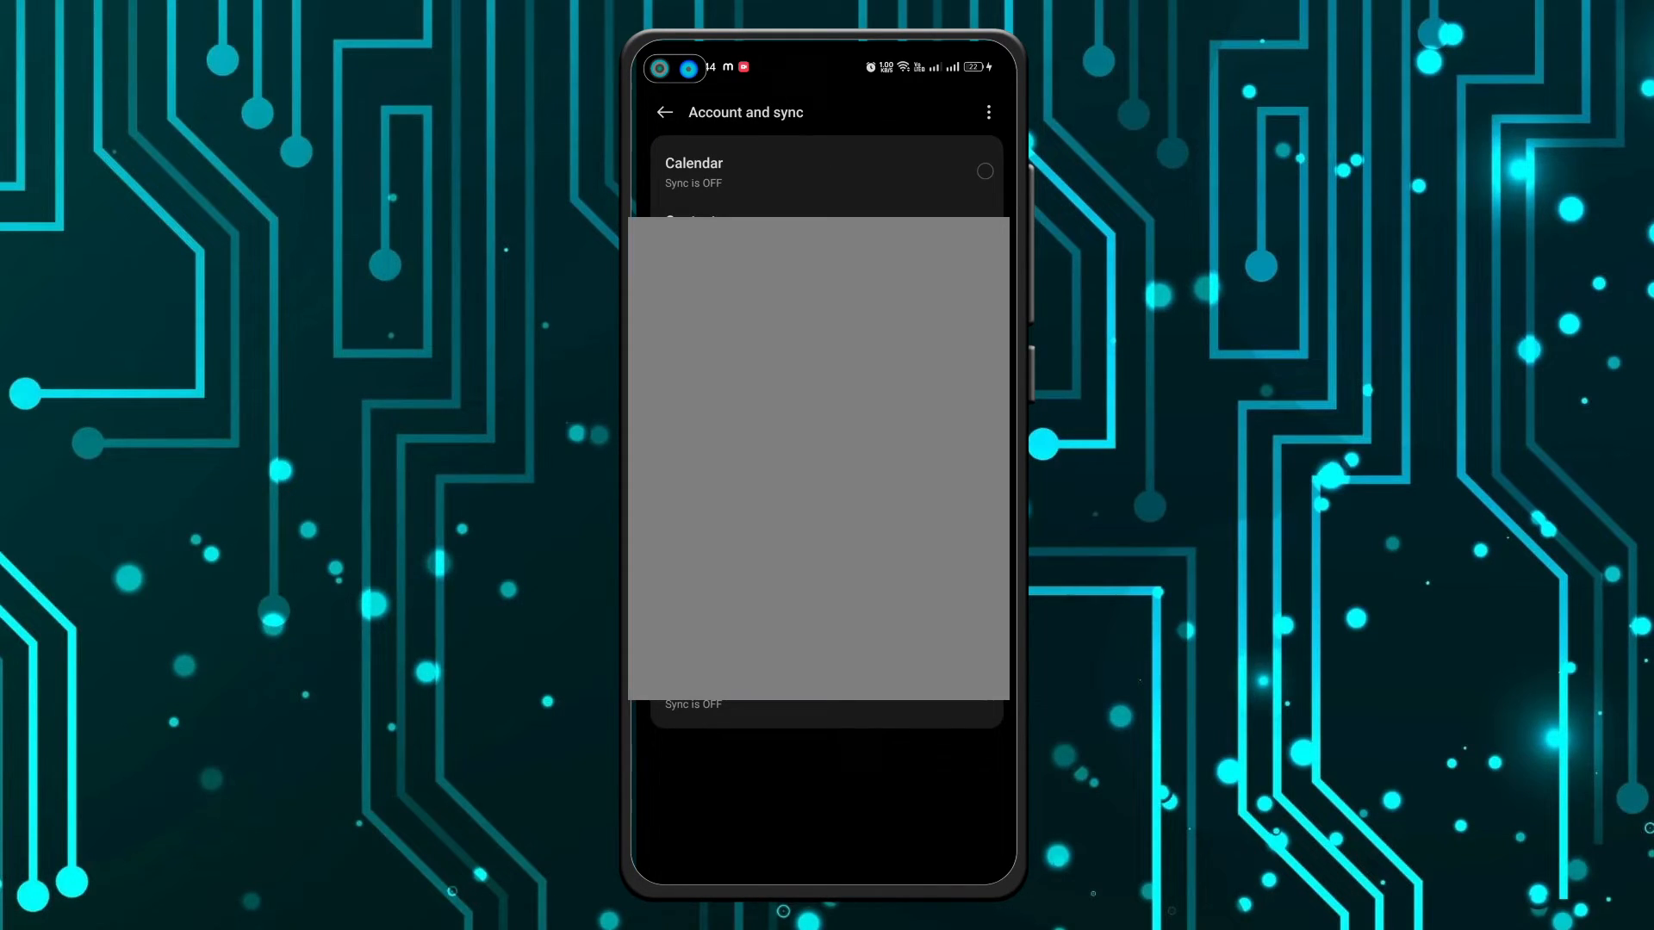
pyautogui.click(664, 112)
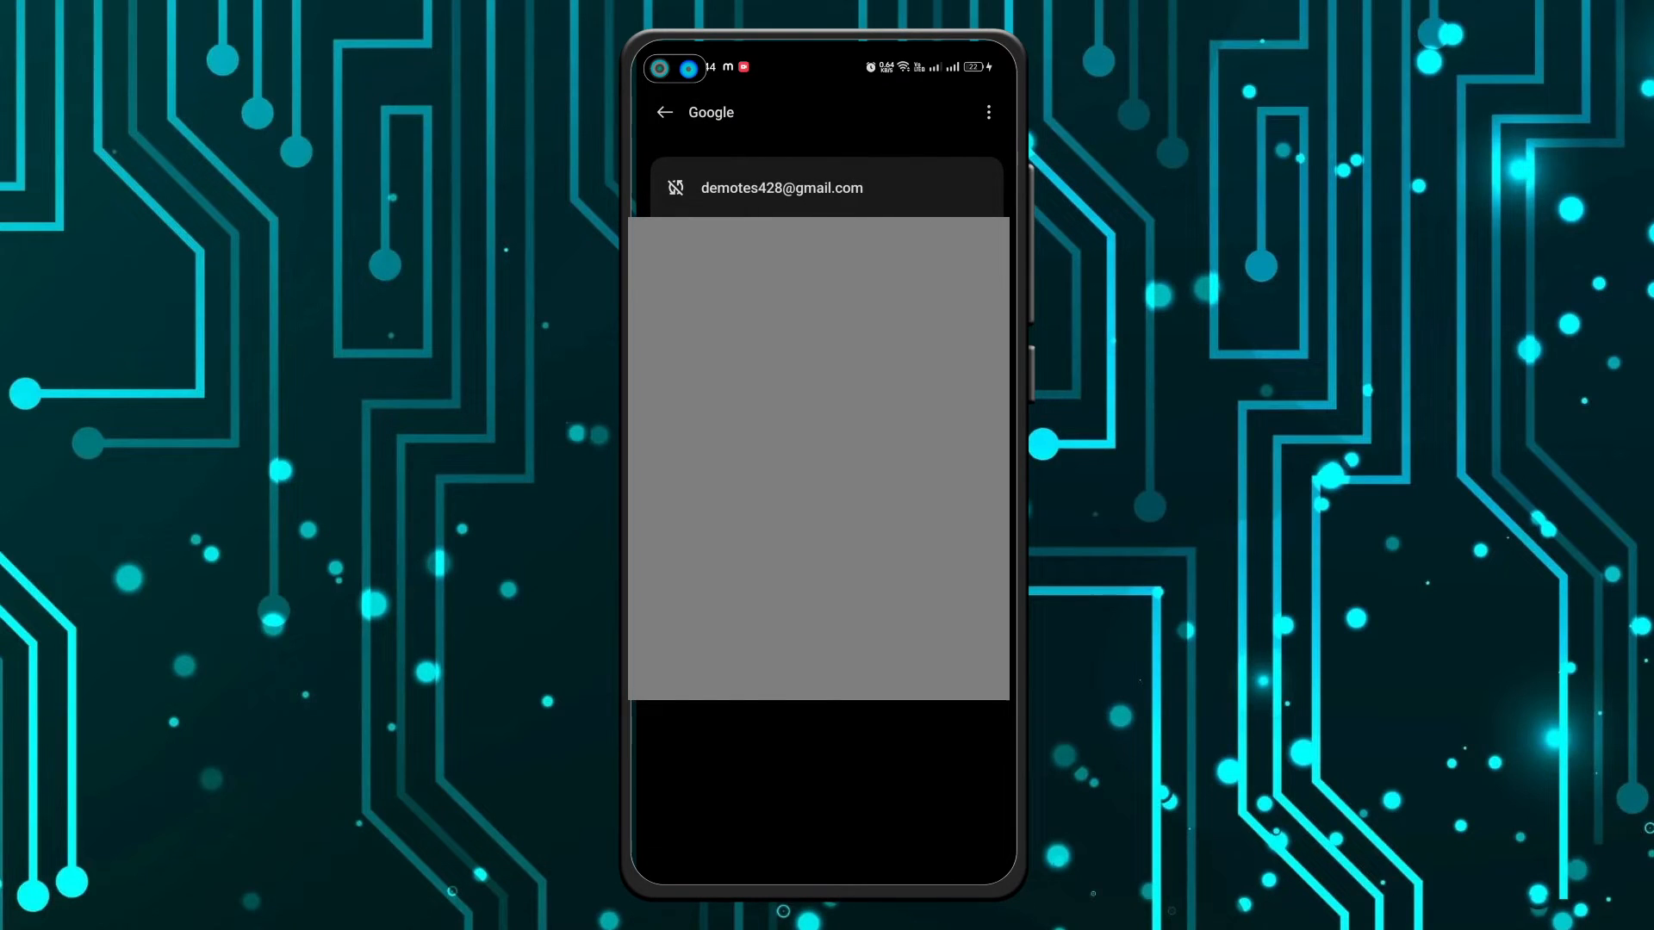